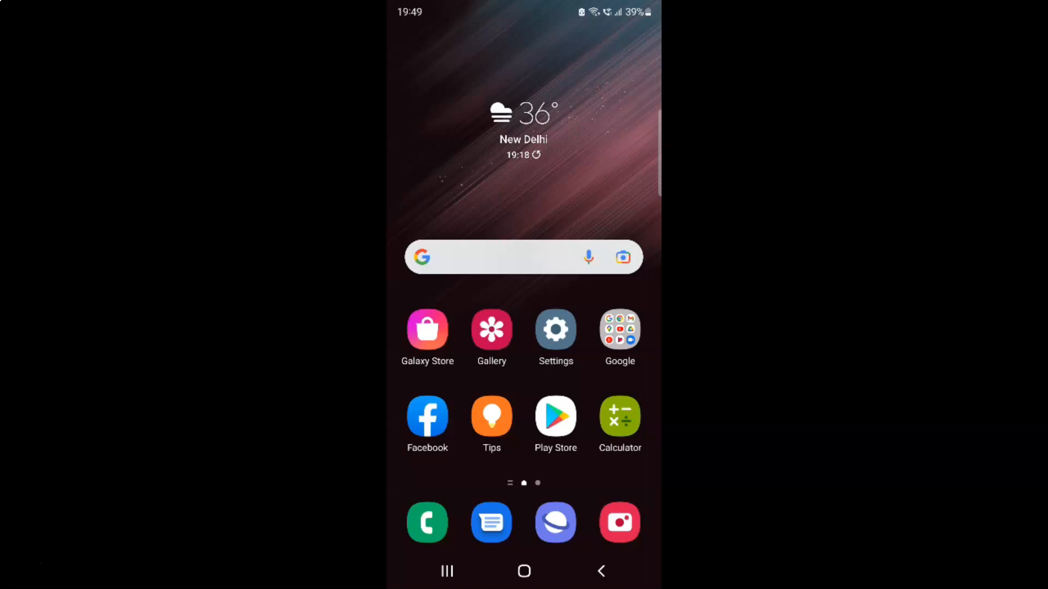
mouse_move(568, 166)
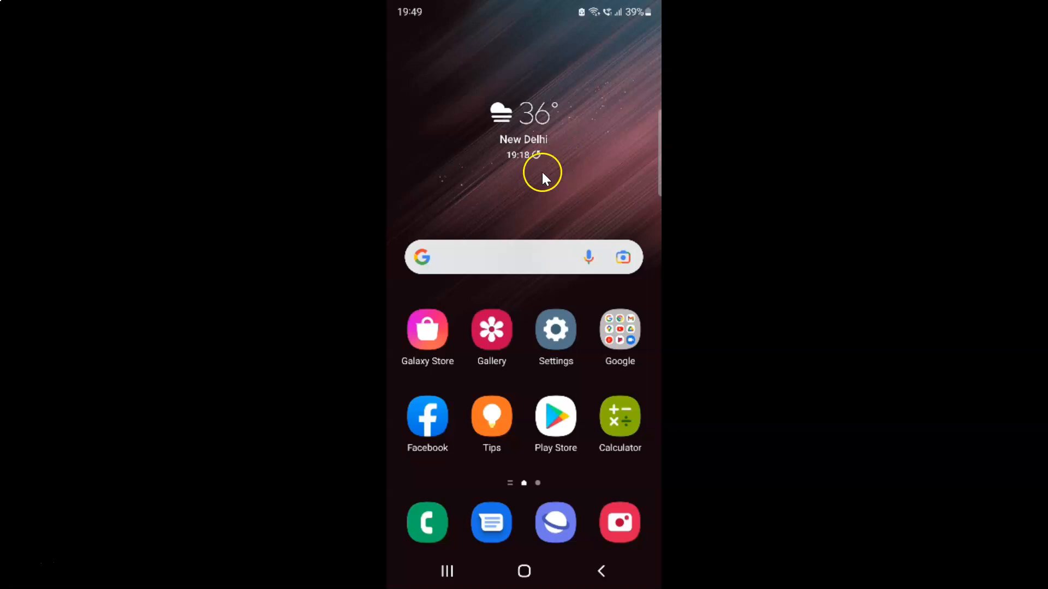
mouse_move(558, 183)
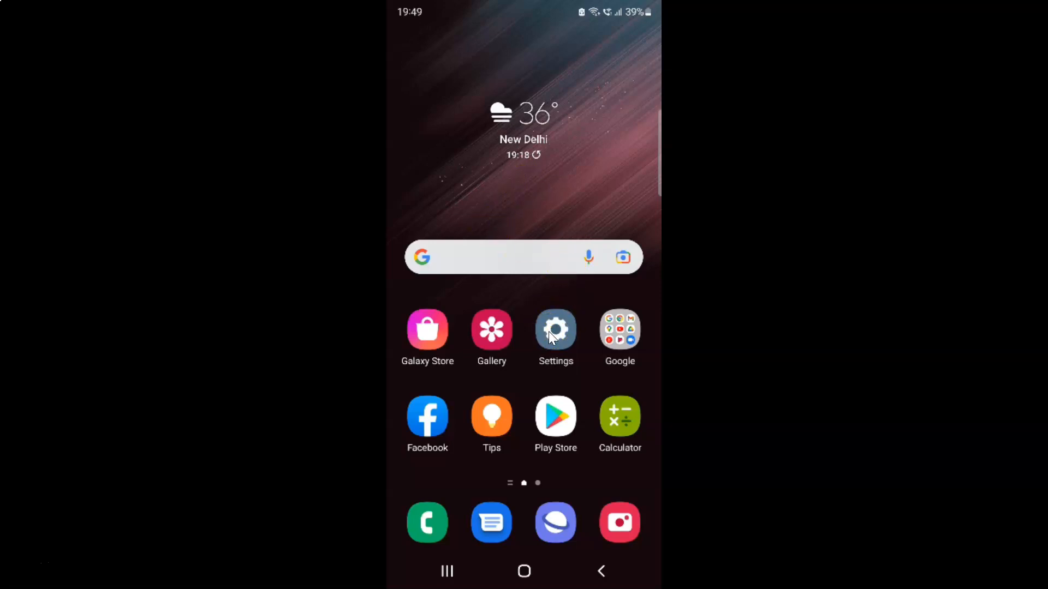
Step: Launch the Settings app from the home screen icon
left_click(556, 330)
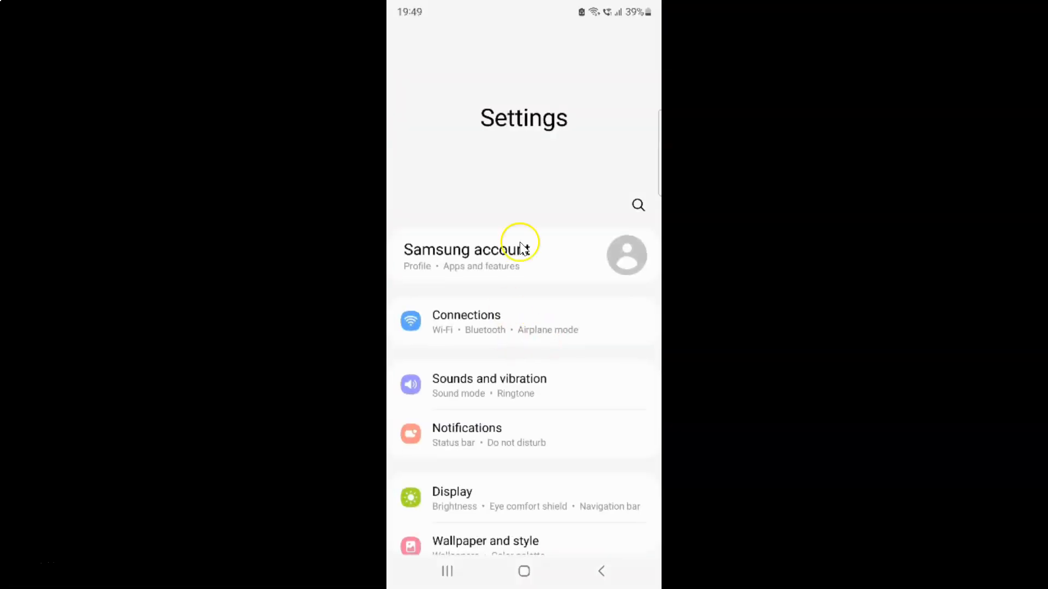
mouse_move(588, 327)
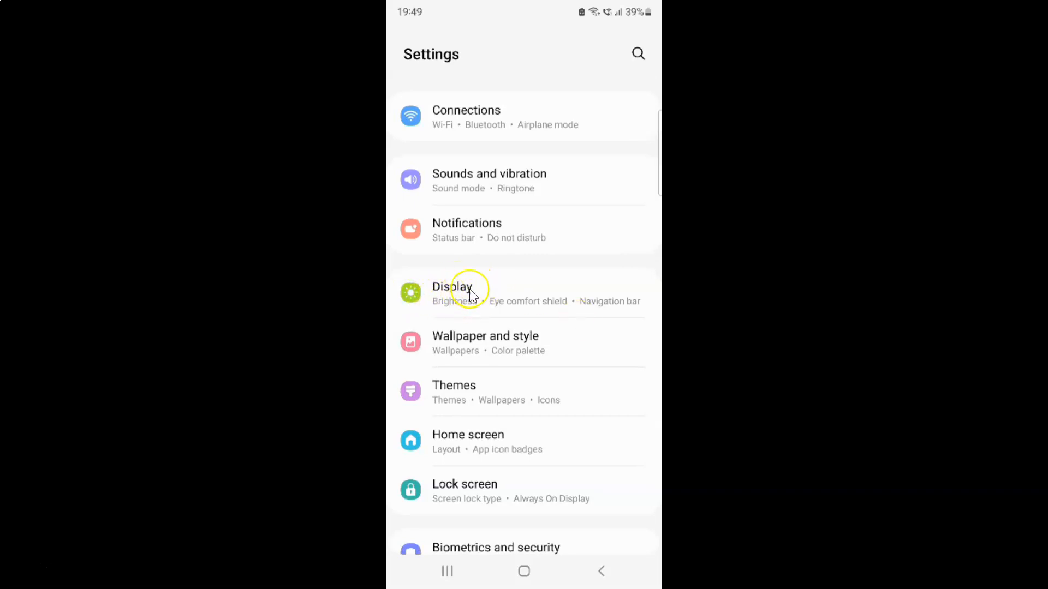
Step: Go to Display and scroll down to Show charging information
left_click(453, 293)
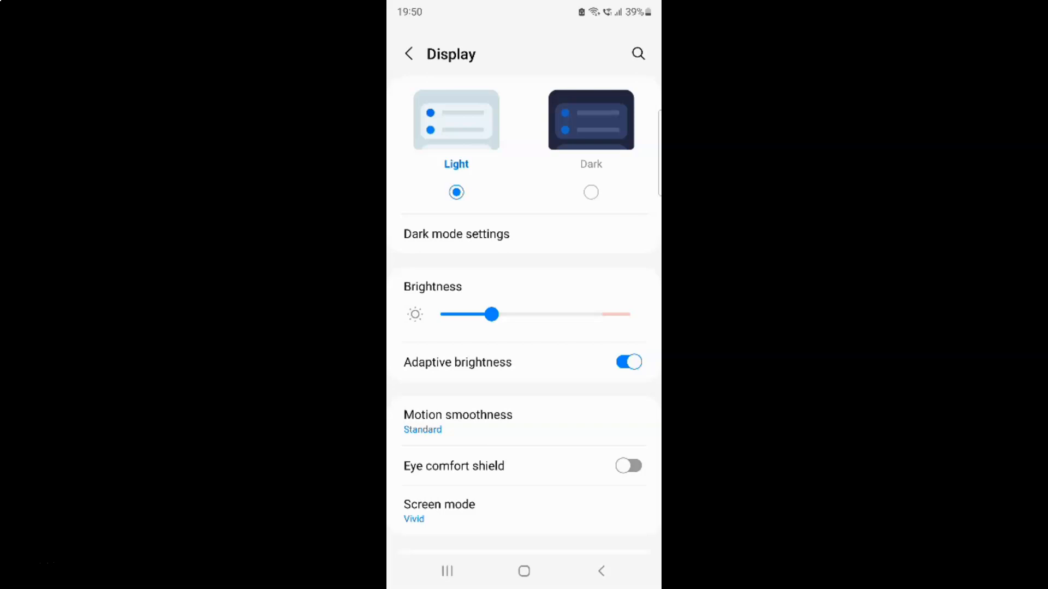
scroll("down", 3)
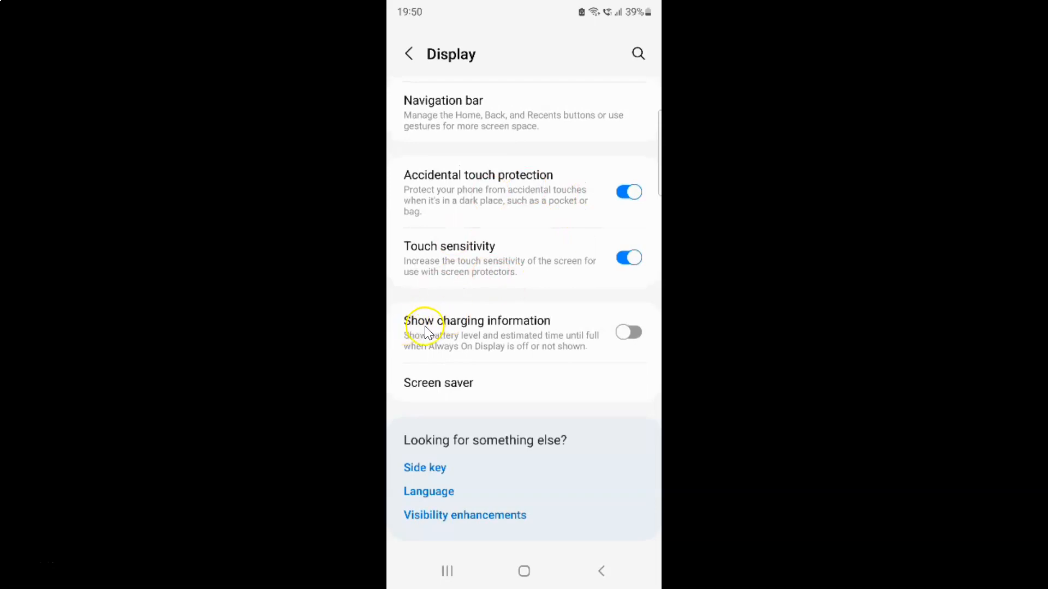
mouse_move(524, 327)
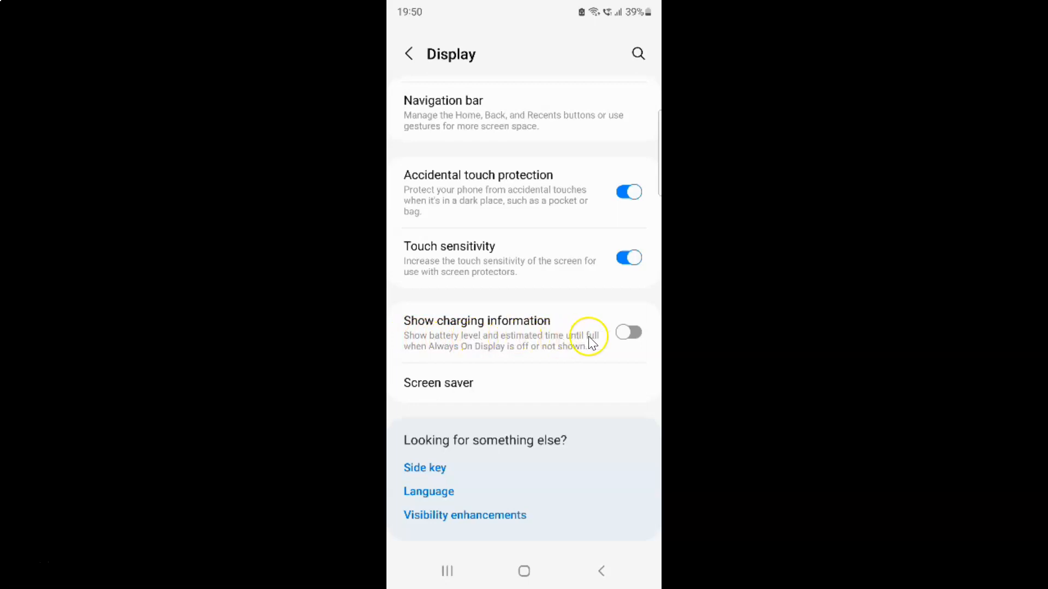
mouse_move(501, 357)
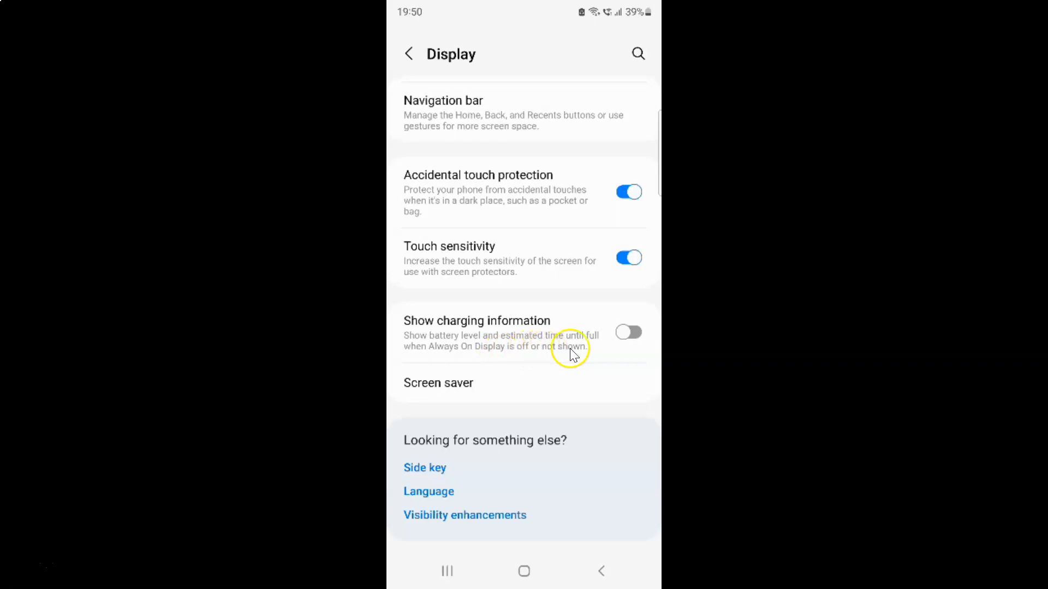
mouse_move(473, 334)
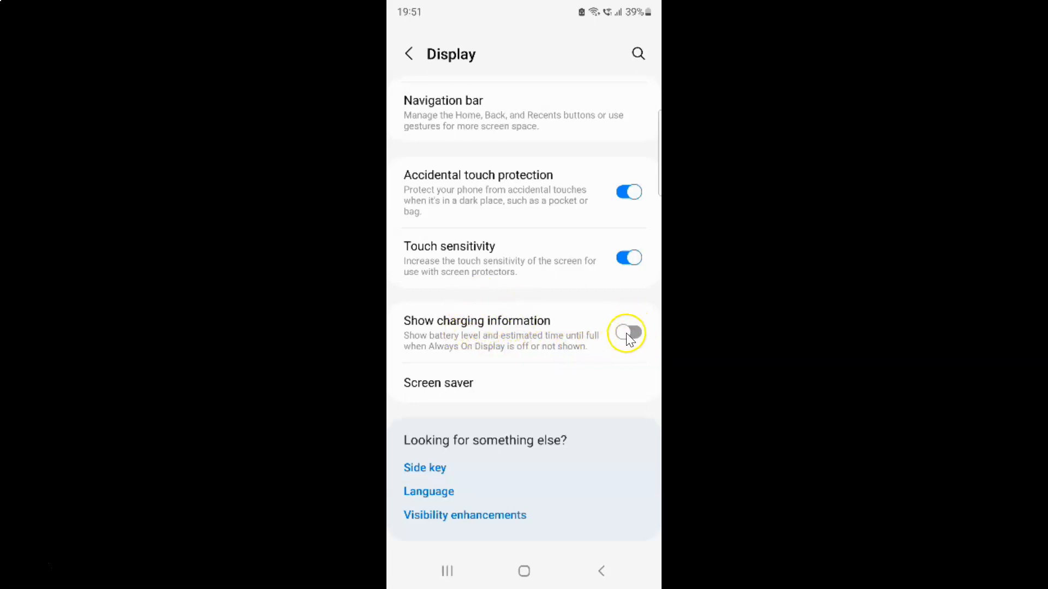
Step: Switch the Show charging information toggle on in Display settings
left_click(627, 332)
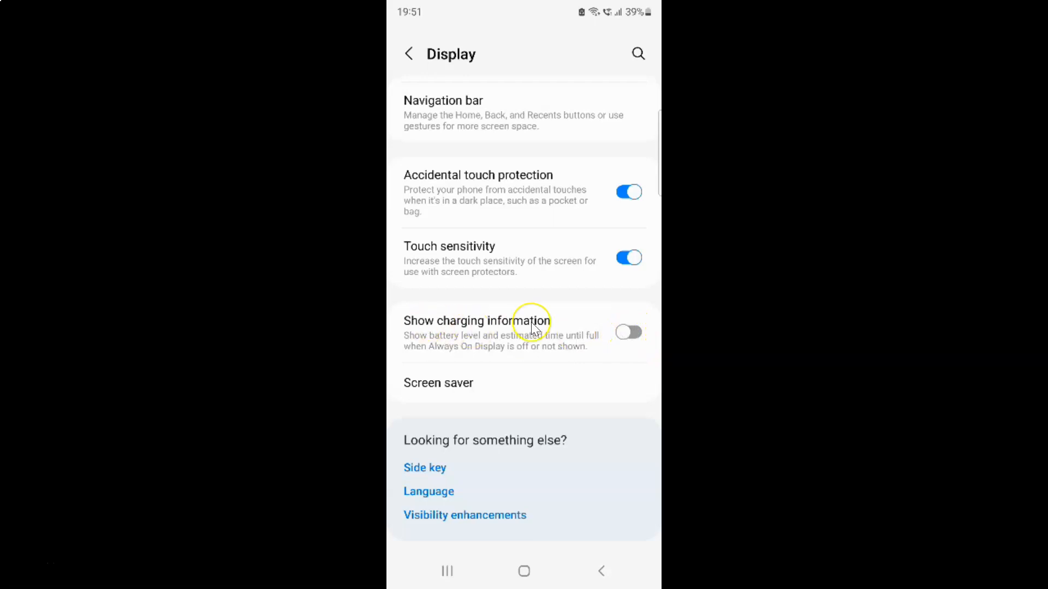
mouse_move(440, 329)
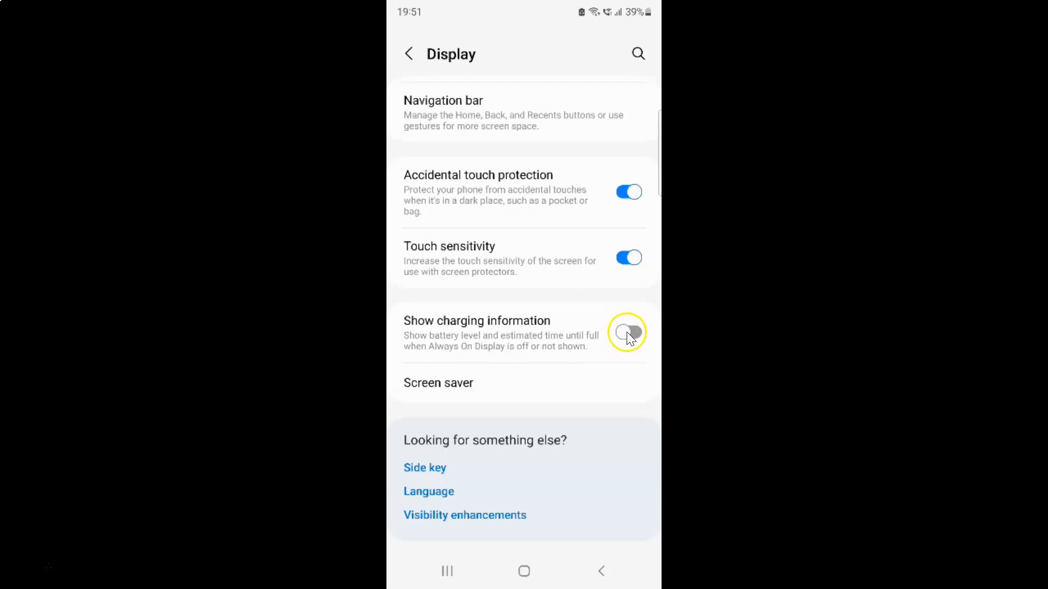
left_click(628, 332)
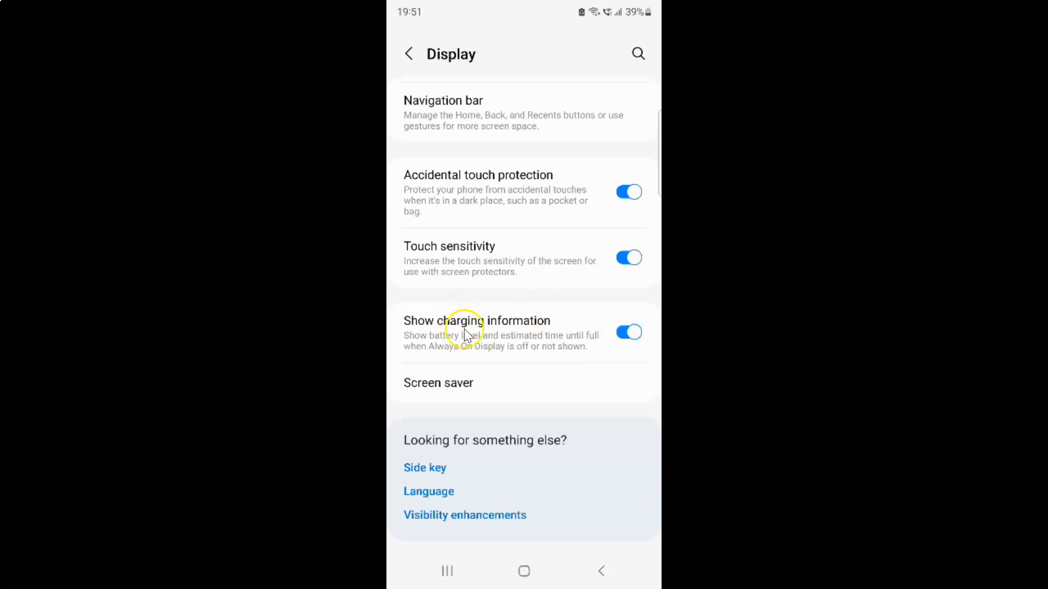
mouse_move(531, 315)
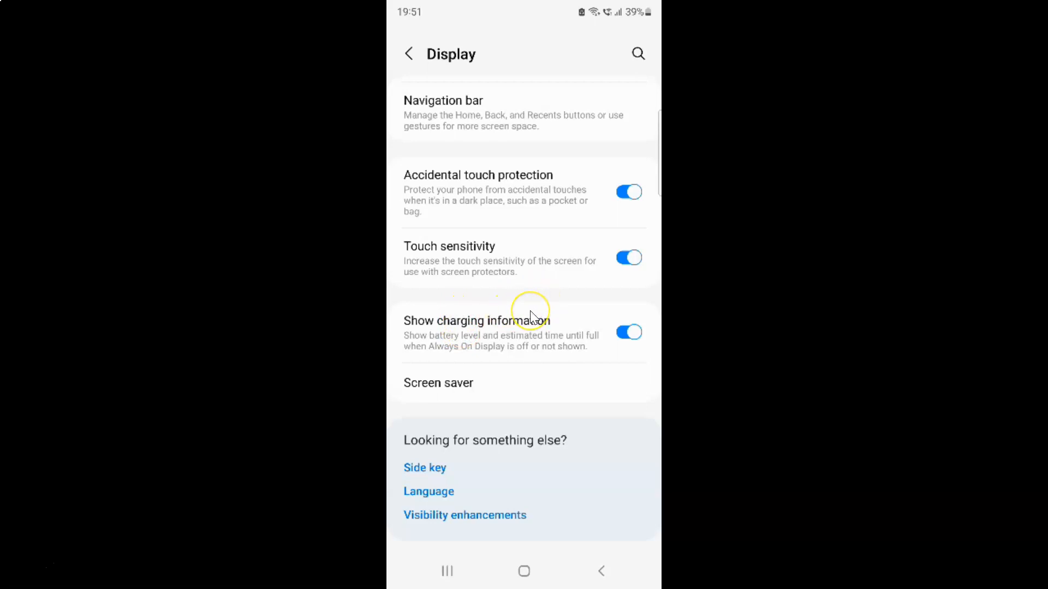
mouse_move(548, 332)
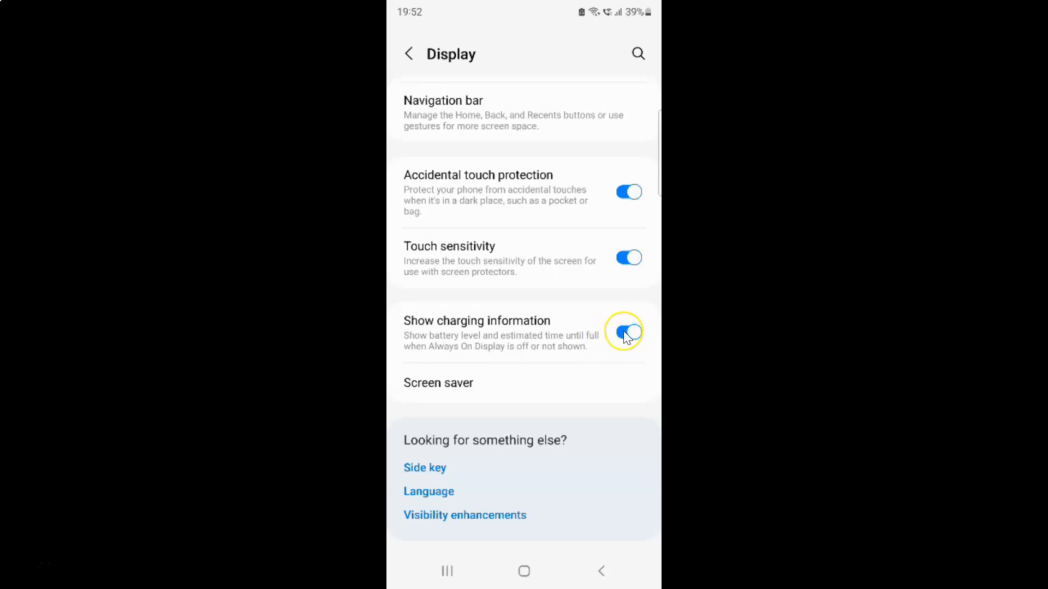
Step: Toggle Show charging information off and back on, then return to the main Settings list
left_click(627, 332)
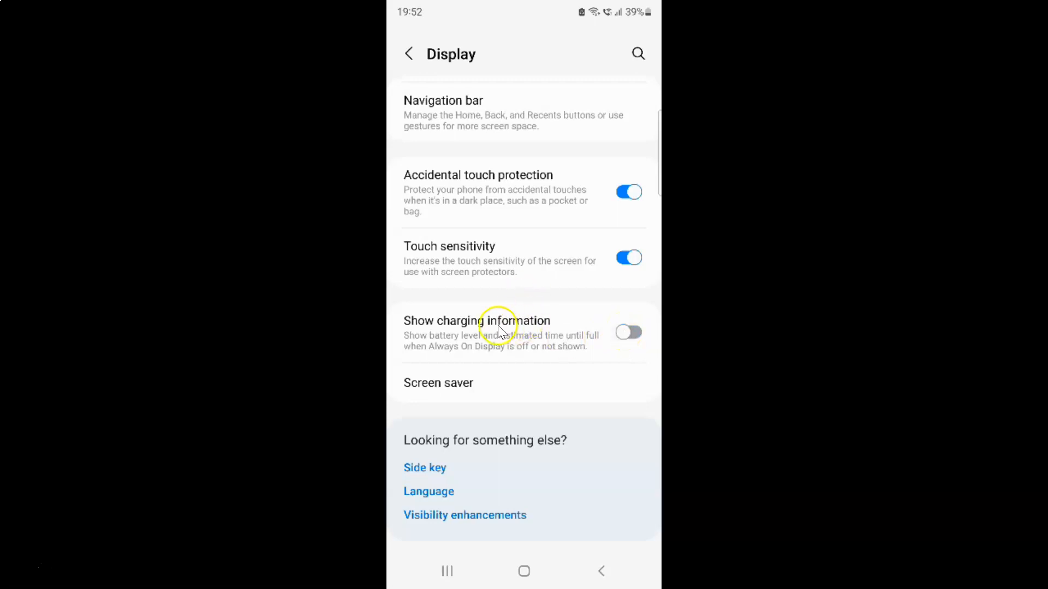
mouse_move(521, 319)
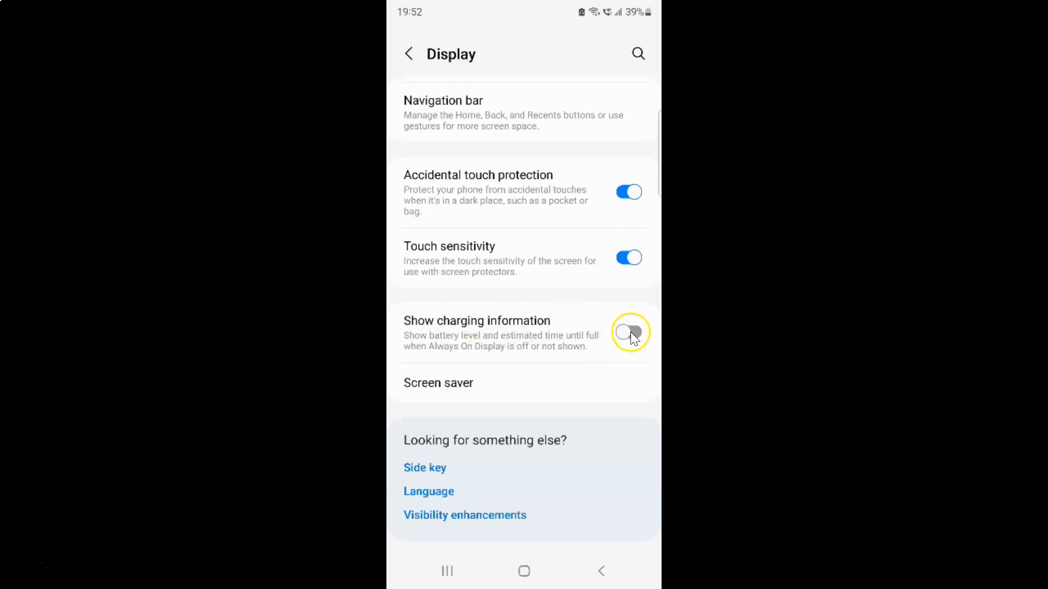
left_click(628, 332)
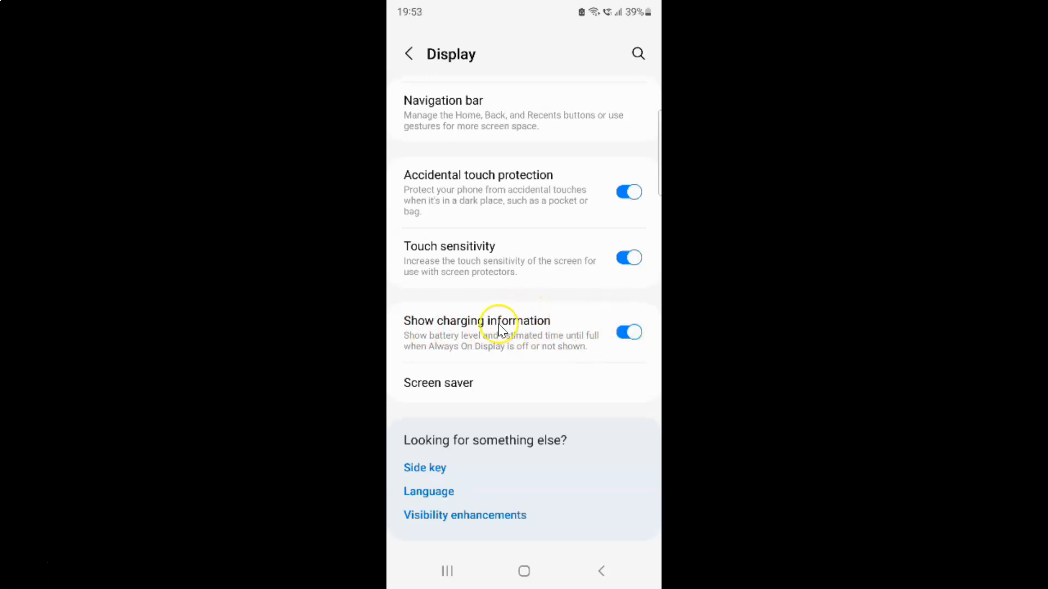
mouse_move(523, 315)
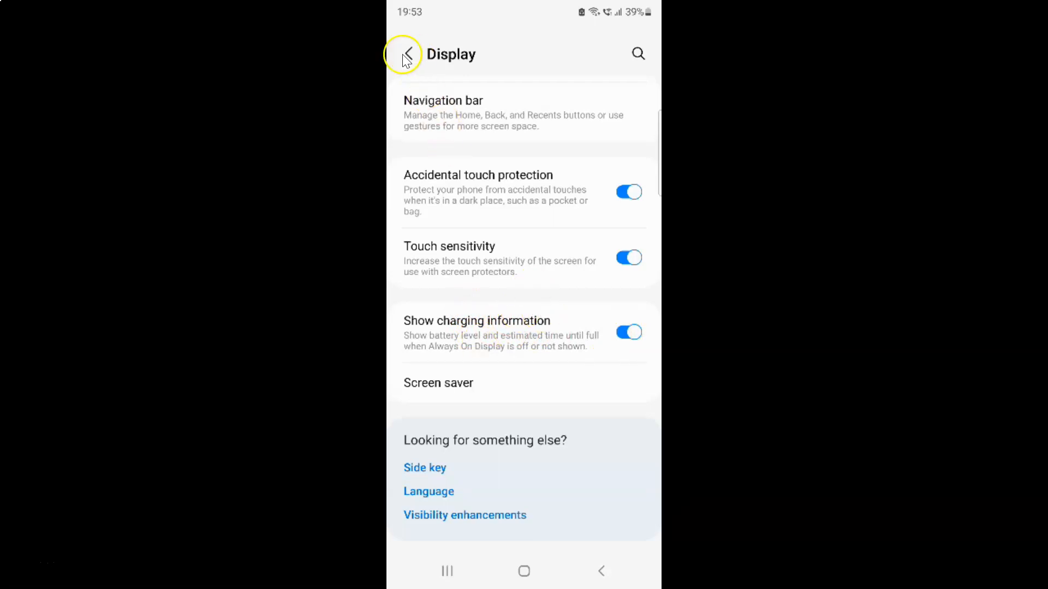
left_click(407, 54)
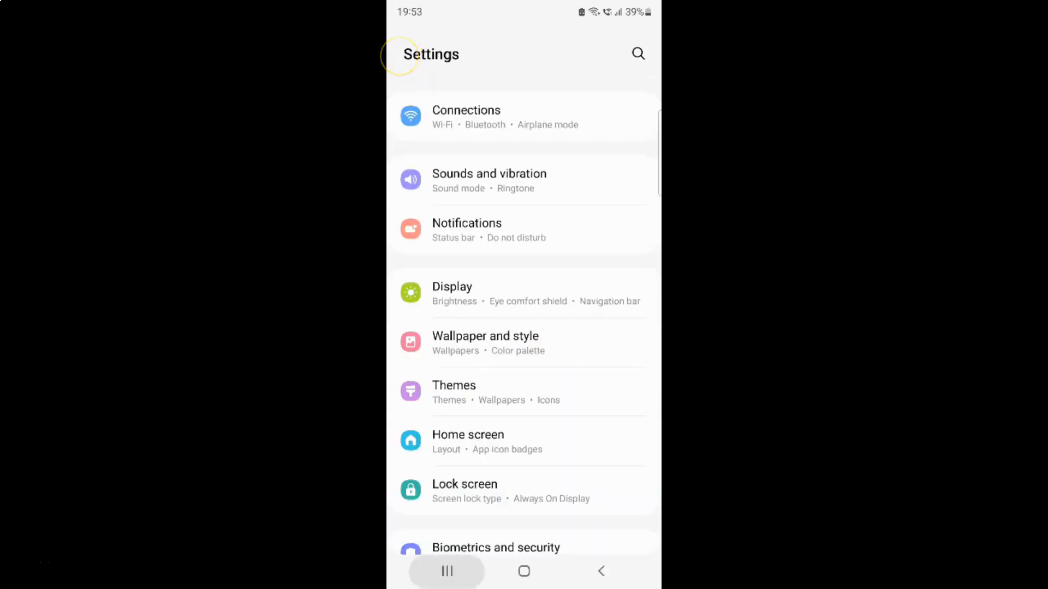